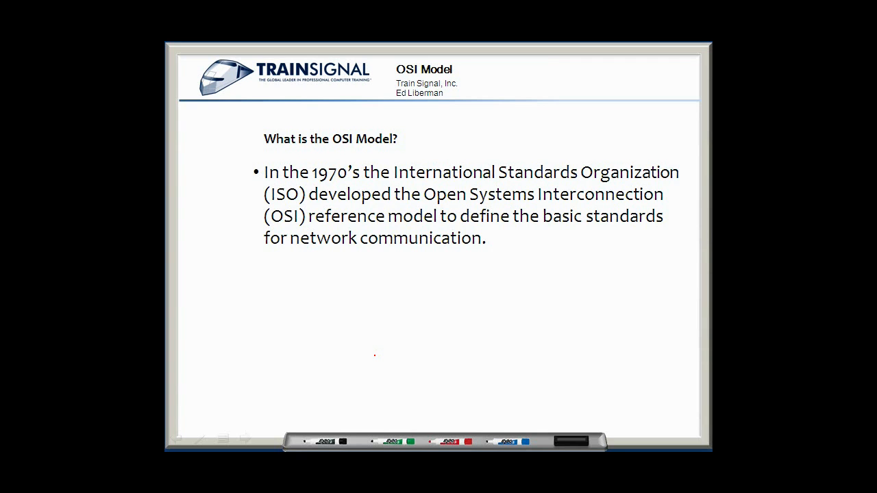
Move to the slide listing the seven OSI Model layers.
left_click_drag(435, 216, 486, 239)
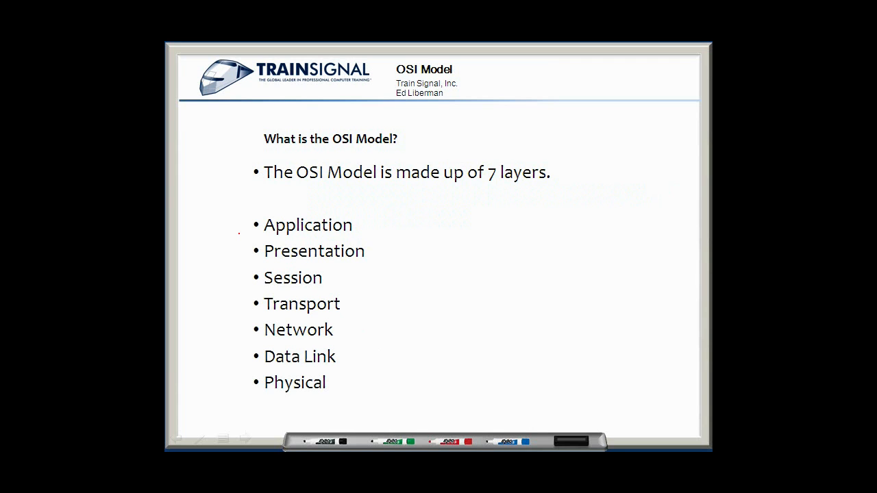
left_click_drag(236, 224, 239, 251)
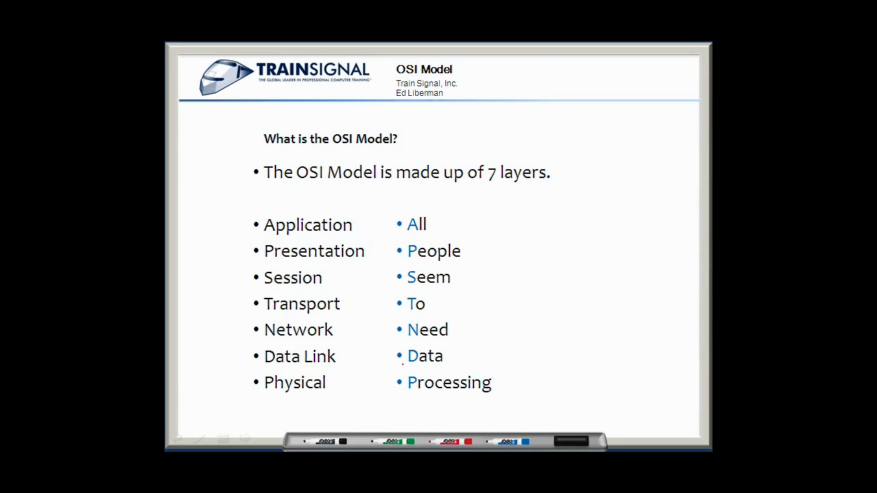
mouse_move(251, 342)
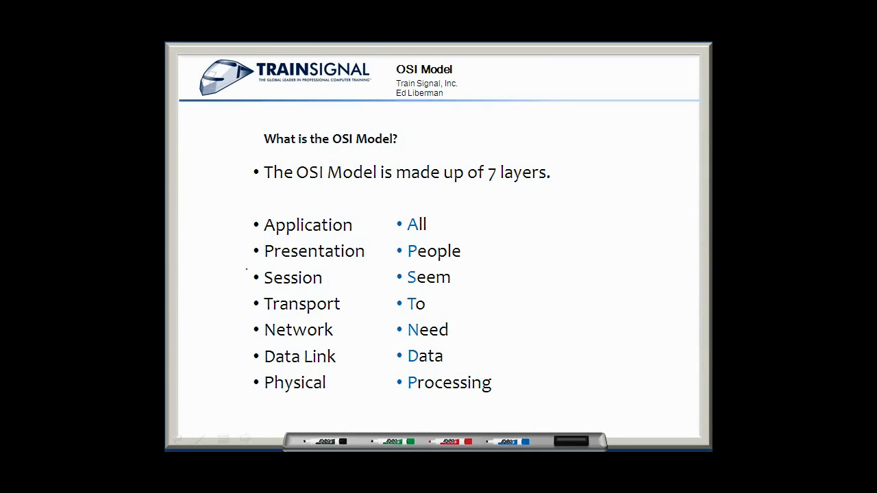
Show the blue 'All People Seem To Need Data Processing' mnemonic column beside the layers.
key("right")
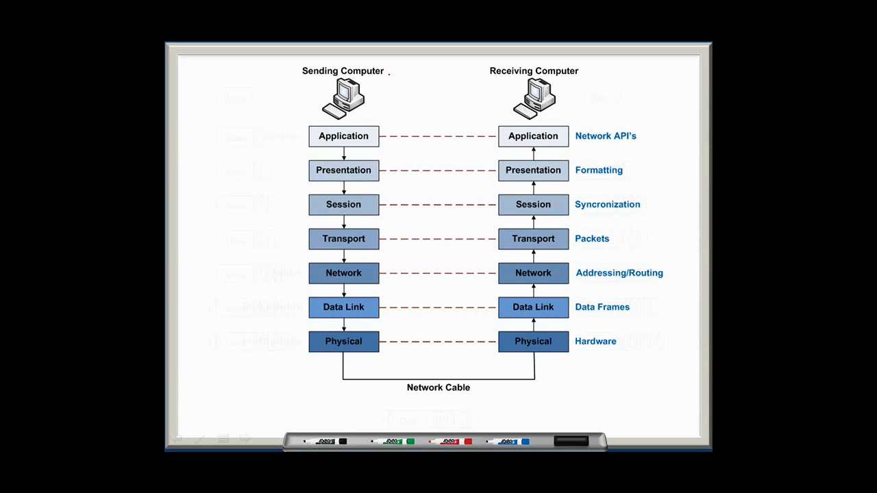
Tick both computers in red and circle the Application-to-Presentation arrow and another layer arrow.
left_click_drag(370, 99, 391, 84)
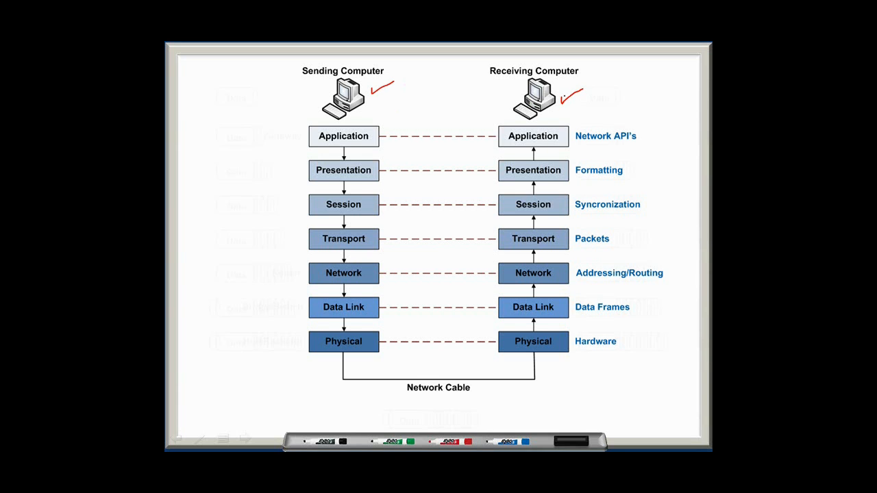
left_click_drag(332, 152, 351, 148)
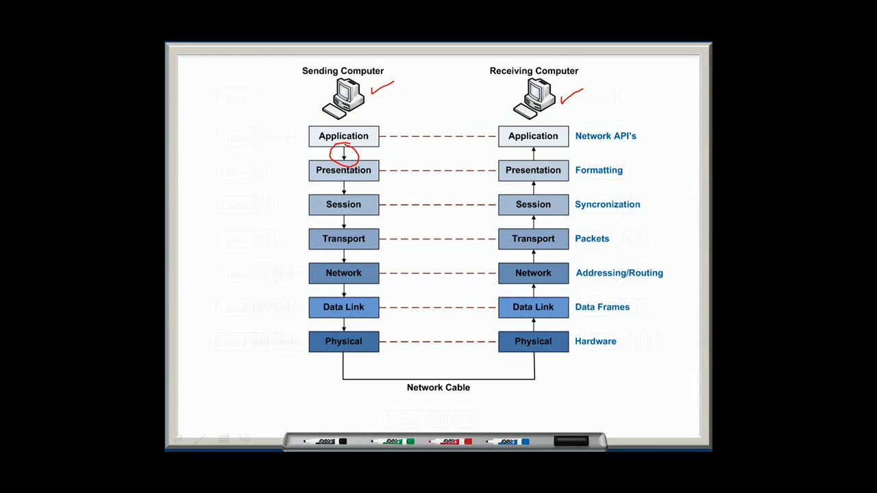
left_click_drag(346, 182, 346, 195)
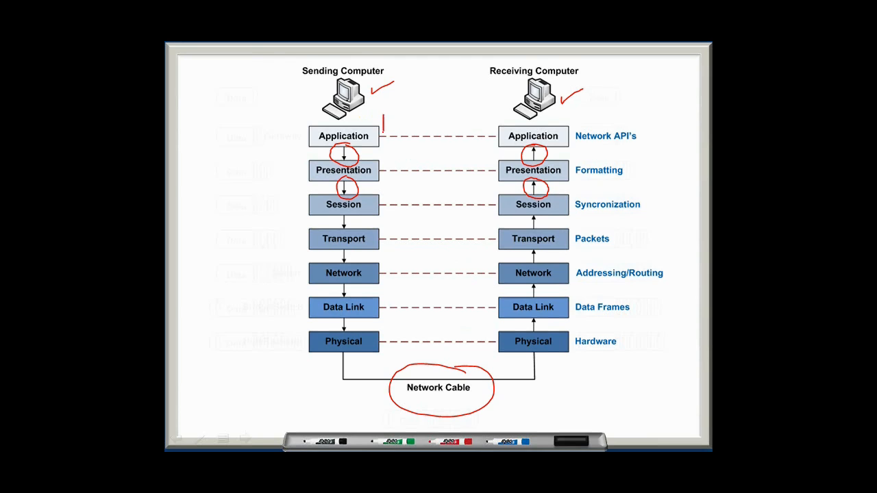
Draw red flow lines down the sending layers, across the cable, and up the receiving layers.
left_click_drag(383, 133, 389, 314)
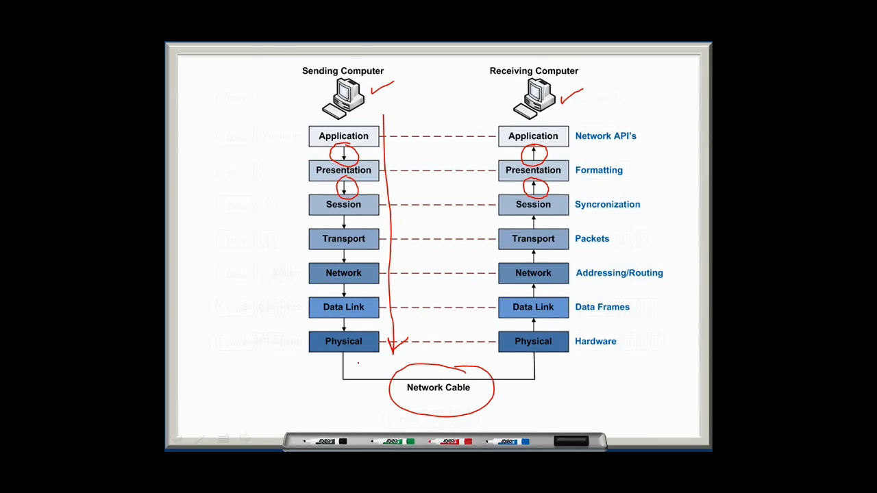
left_click_drag(387, 362, 497, 361)
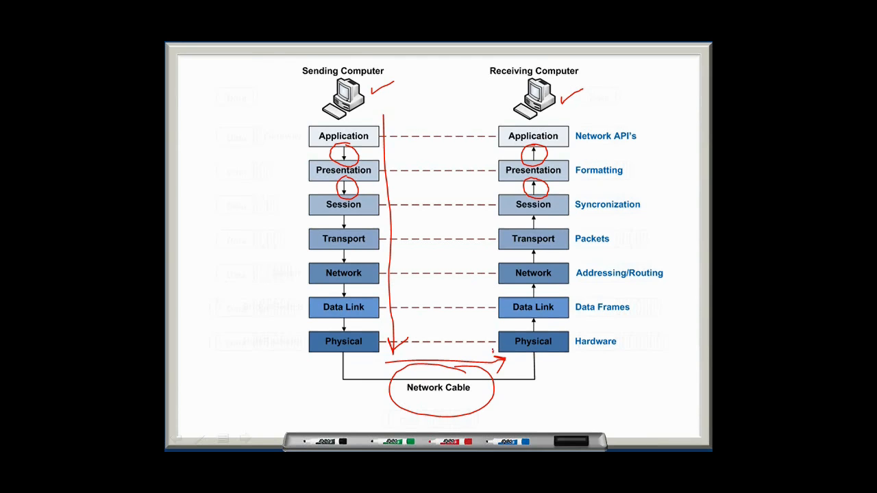
left_click_drag(488, 212, 492, 353)
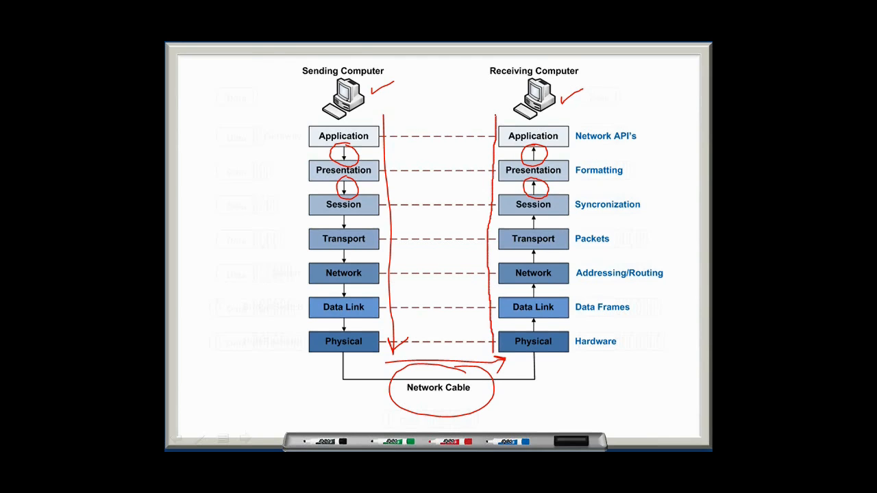
left_click_drag(492, 349, 494, 113)
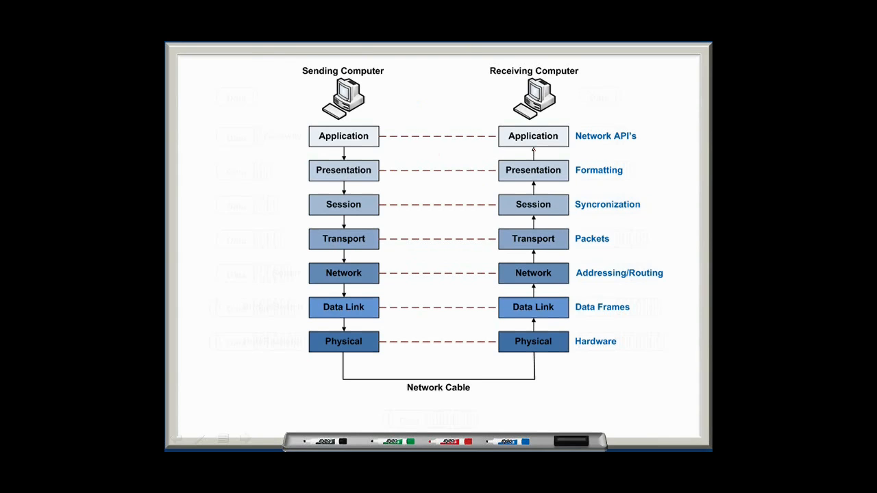
Replace the ink circle with a red arrow from sending Application down to Presentation.
left_click_drag(480, 147, 507, 137)
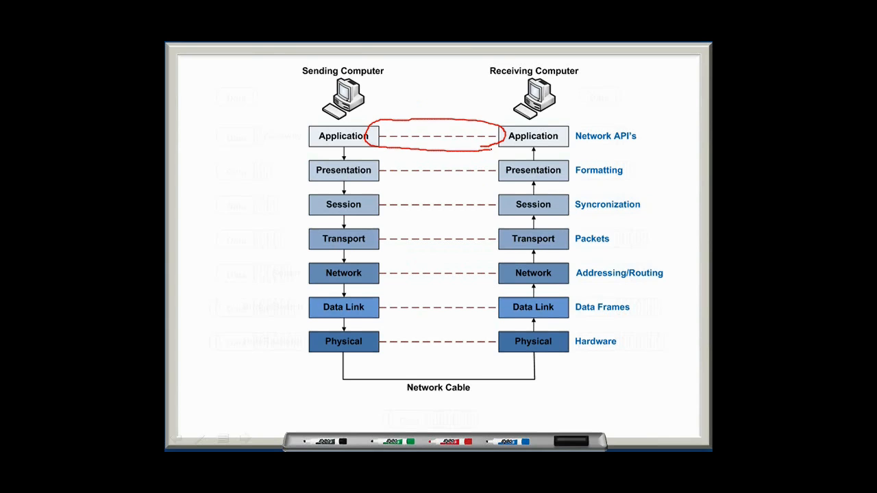
left_click_drag(377, 168, 445, 181)
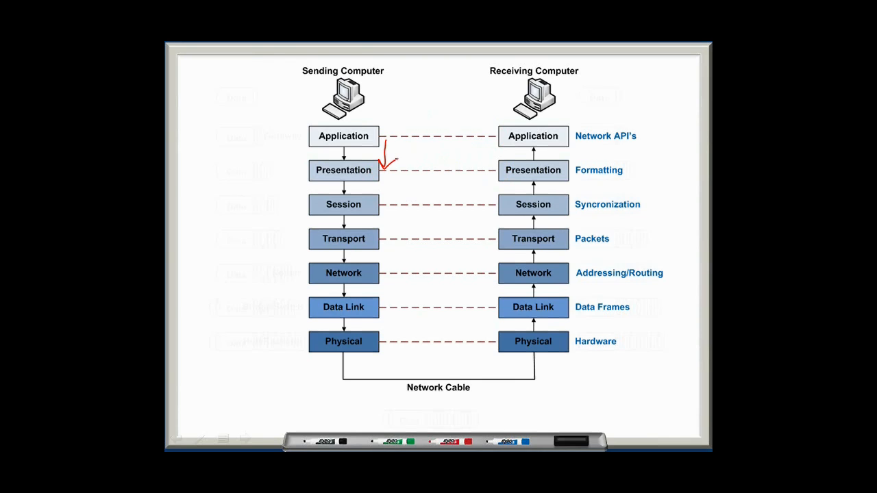
Draw red arrows down the sending stack: Presentation to Session, Transport, then Physical.
left_click_drag(386, 168, 385, 189)
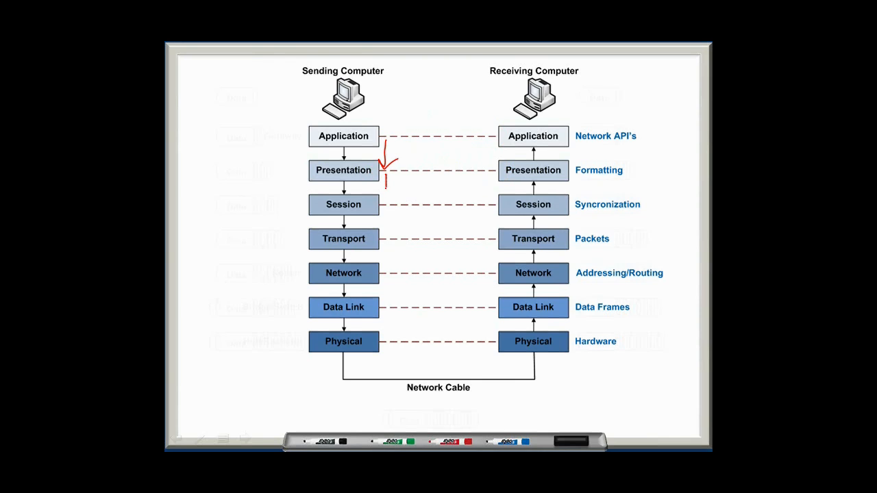
left_click_drag(387, 182, 391, 202)
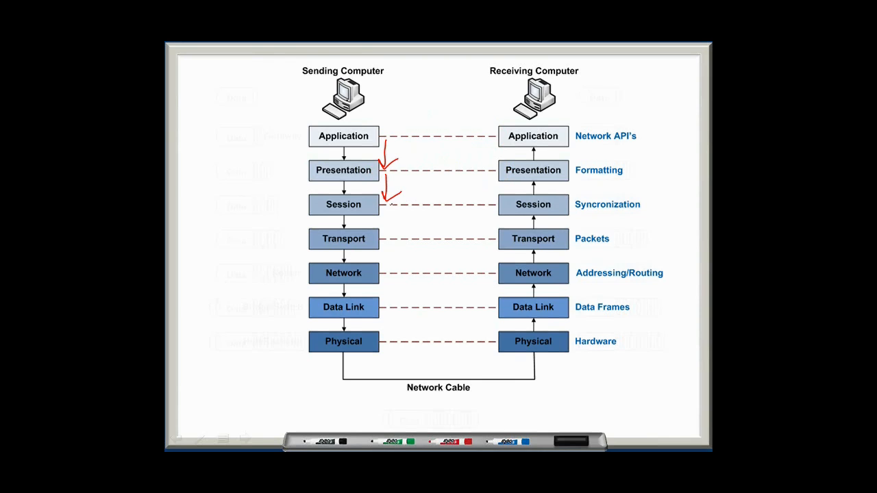
left_click_drag(388, 212, 385, 236)
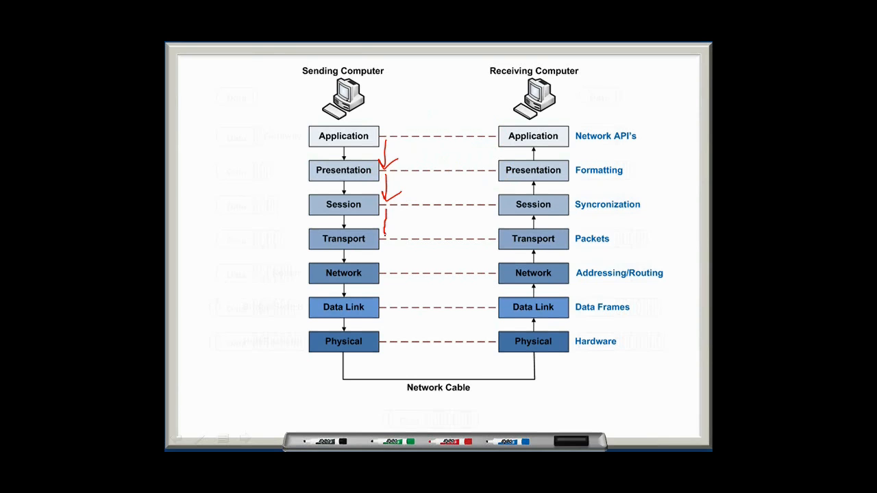
left_click_drag(387, 212, 398, 237)
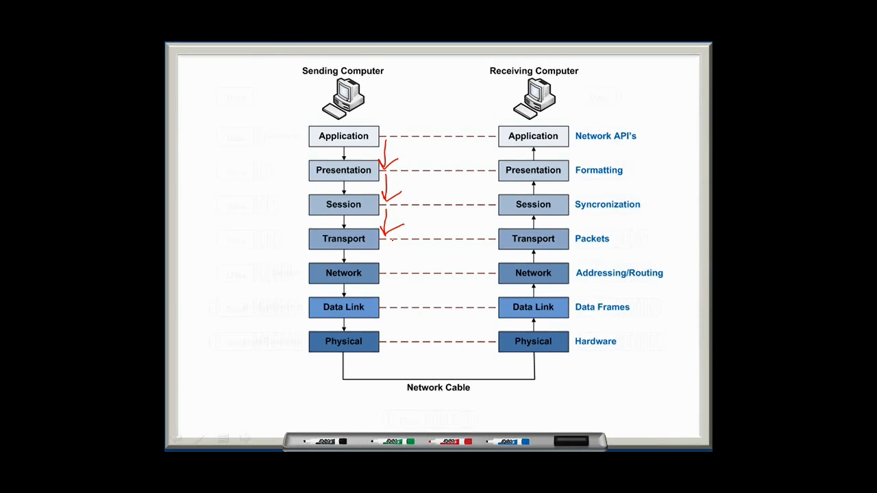
left_click_drag(390, 244, 389, 332)
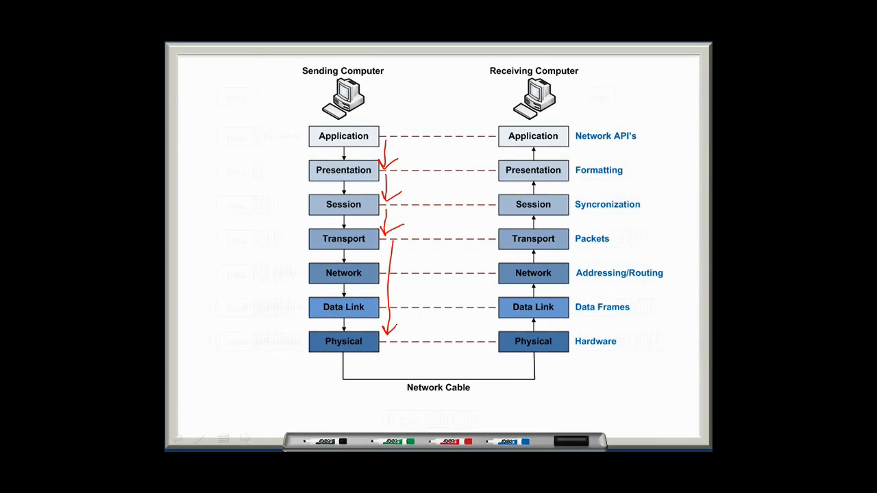
Trace the data across the network cable and up from receiving Physical toward Data Link.
left_click_drag(398, 359, 488, 358)
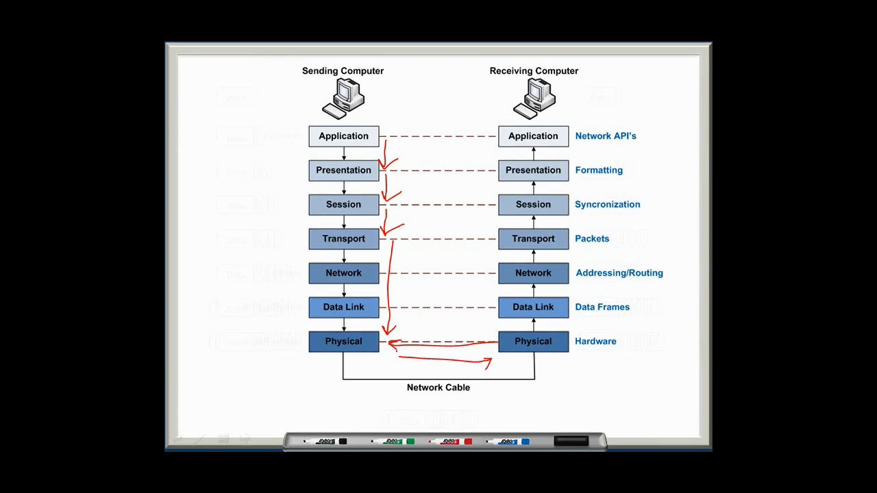
left_click_drag(493, 336, 493, 319)
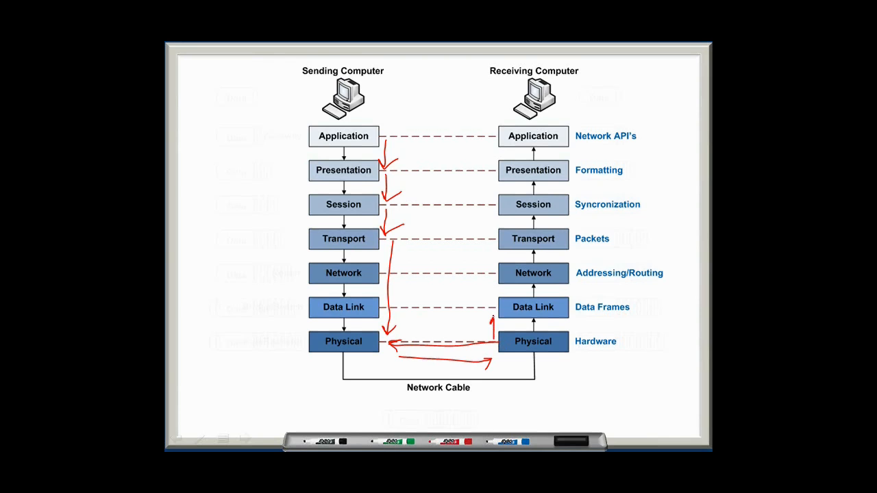
left_click_drag(394, 307, 493, 307)
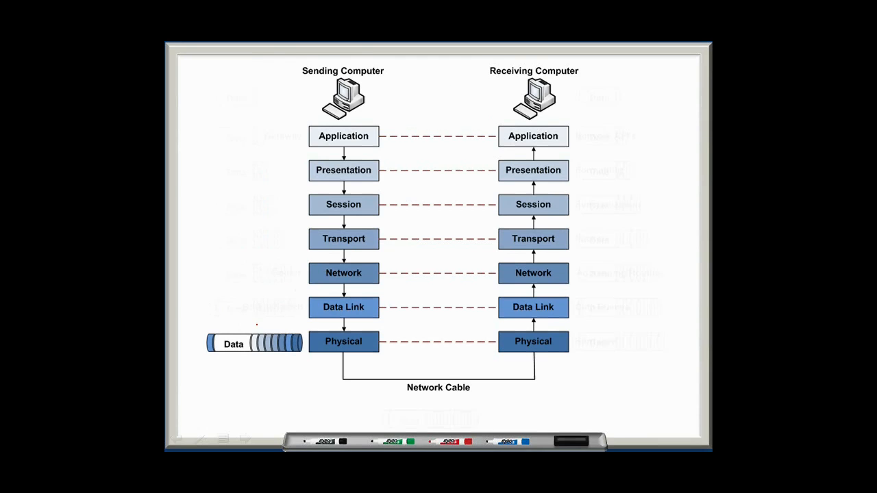
Draw a red arrow pointing down at the Data block's striped header end.
left_click_drag(266, 293, 268, 332)
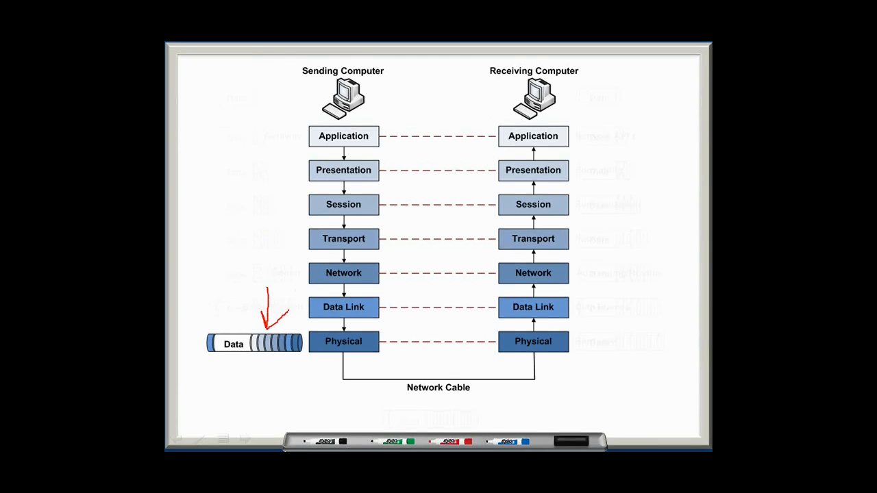